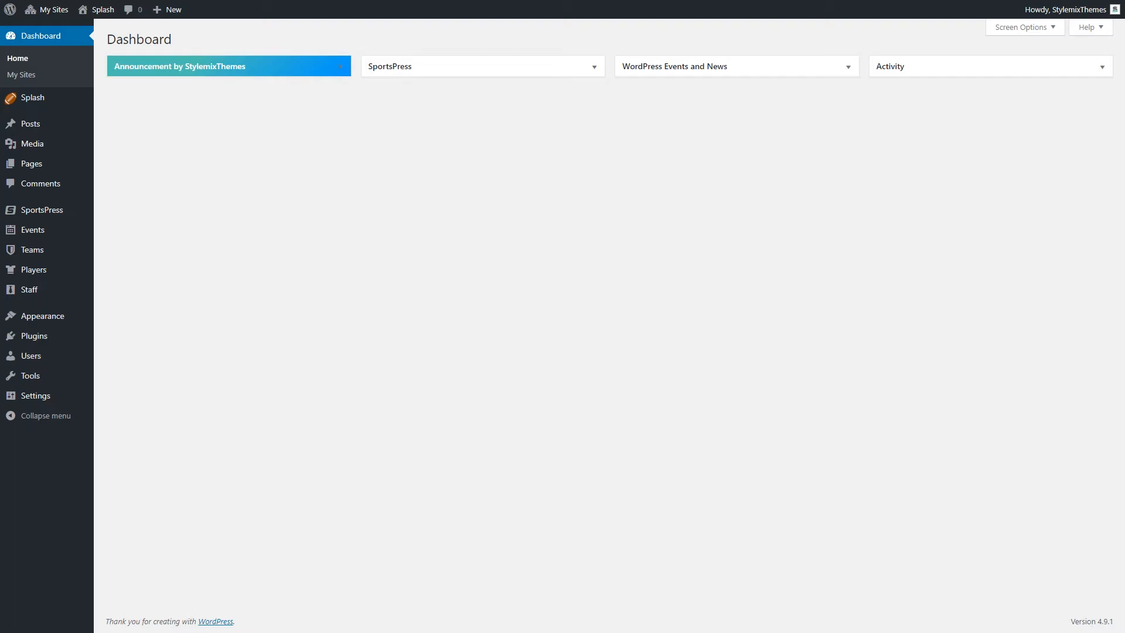
Step: Open SportsPress settings and keep Basketball as the selected sport
{"action": "left_click", "coordinate": [42, 210]}
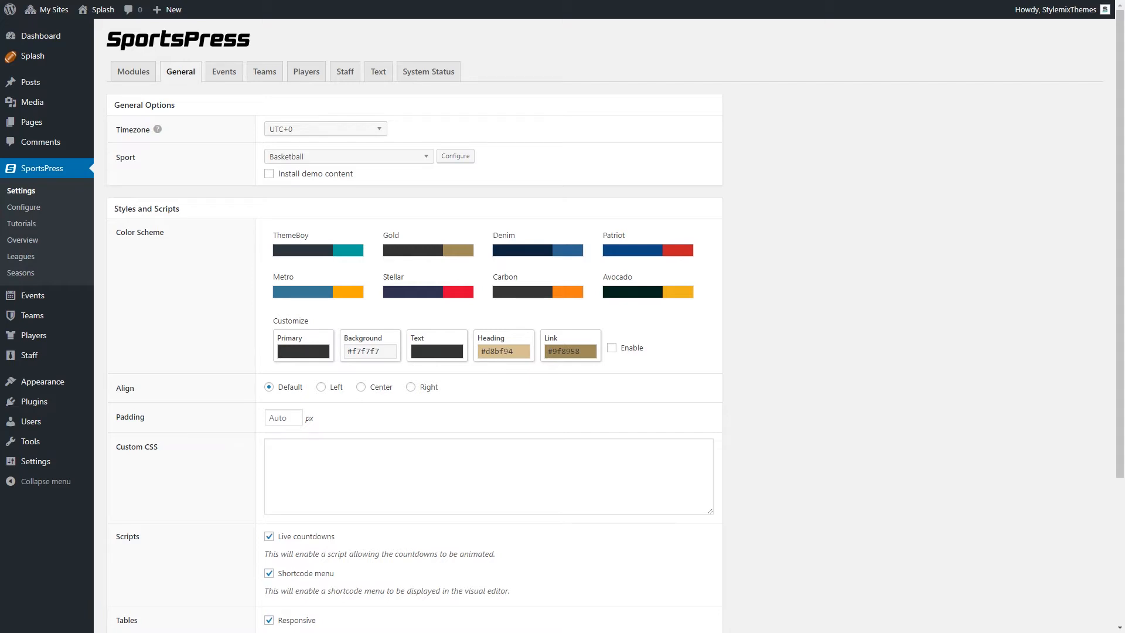
{"action": "left_click", "coordinate": [348, 156]}
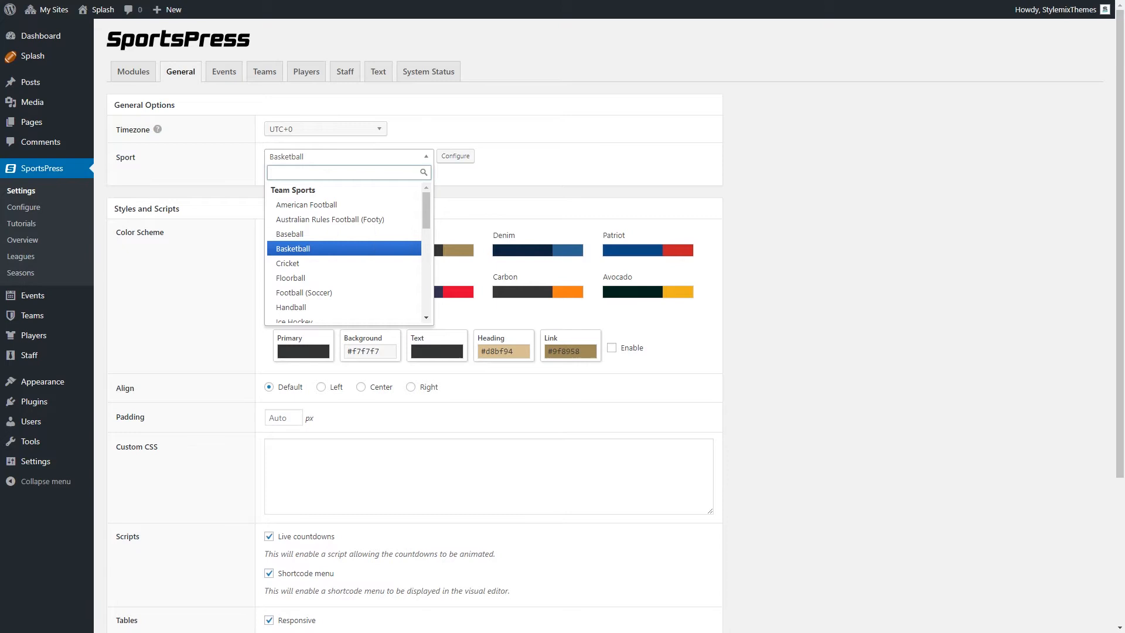
{"action": "left_click", "coordinate": [344, 247]}
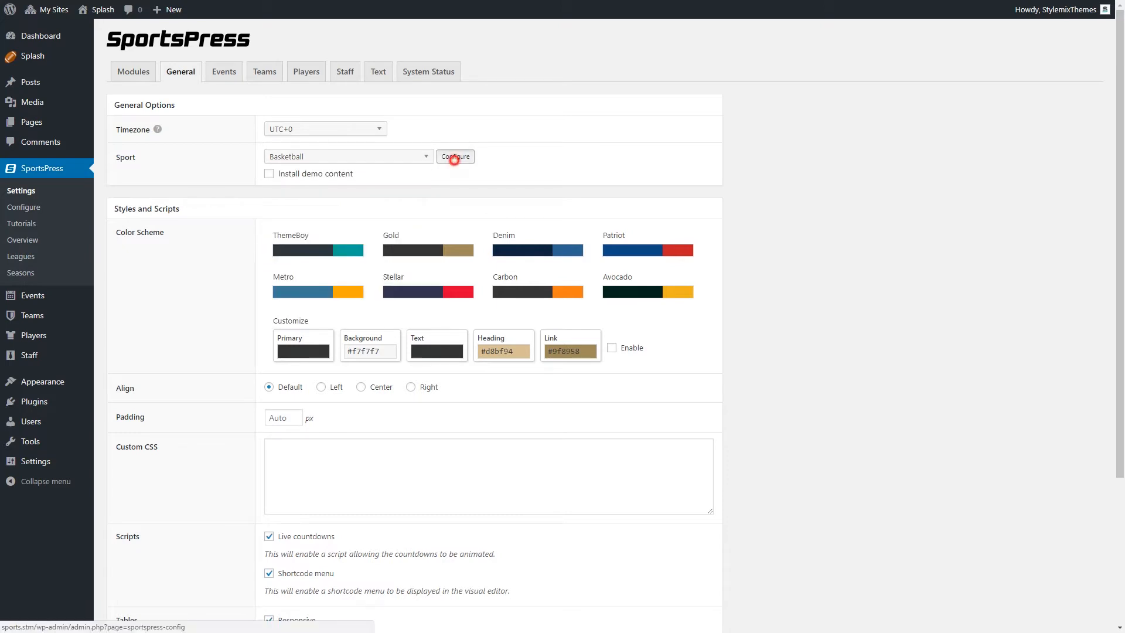
Step: Open the Basketball configuration and start adding a new event result
{"action": "left_click", "coordinate": [455, 156]}
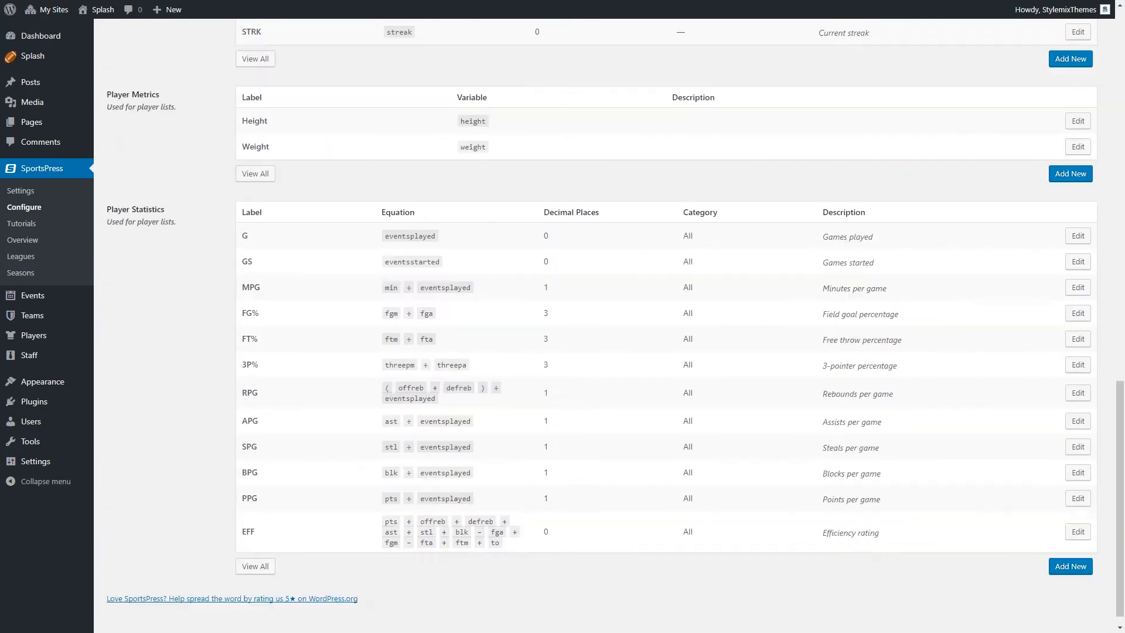
{"action": "scroll", "scroll_direction": "up", "scroll_amount": 3}
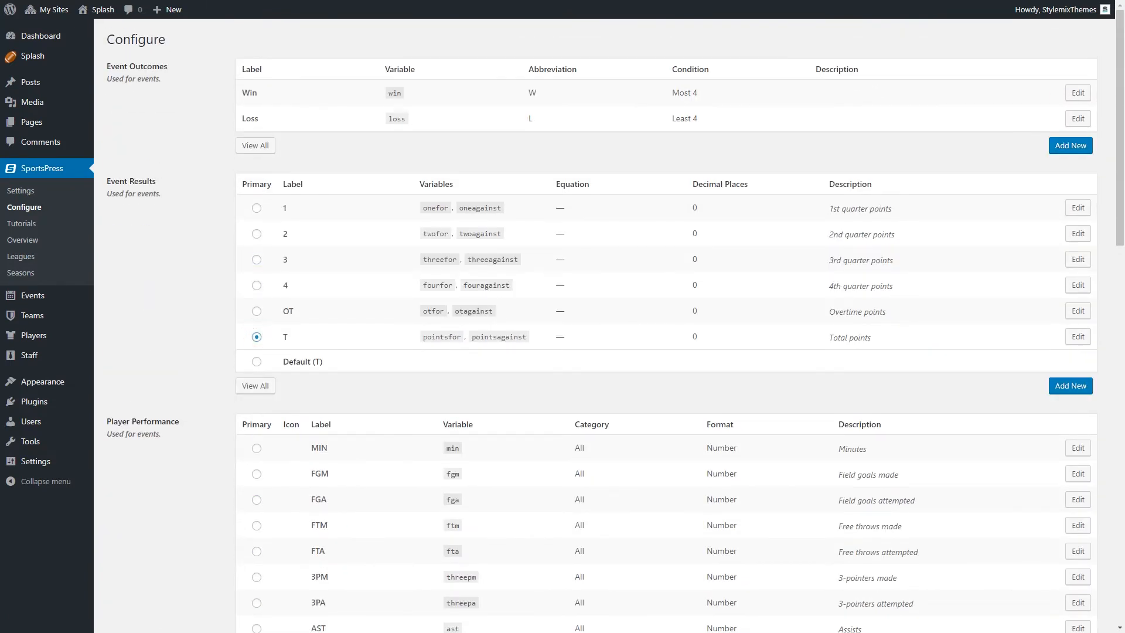
{"action": "left_click", "coordinate": [1070, 385]}
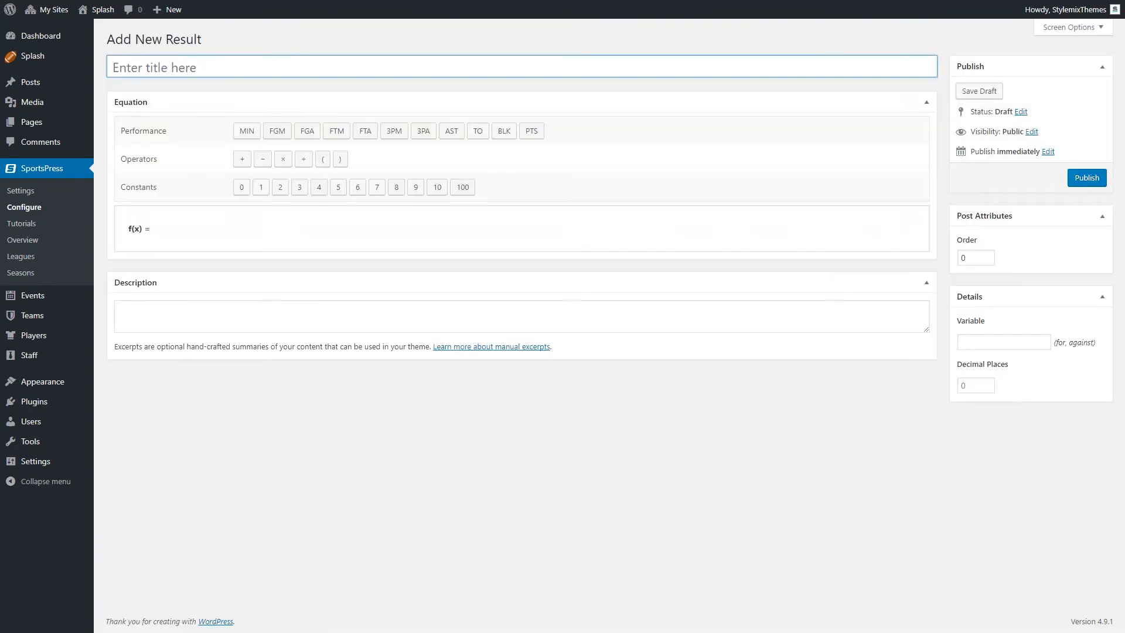
{"action": "left_click", "coordinate": [21, 190]}
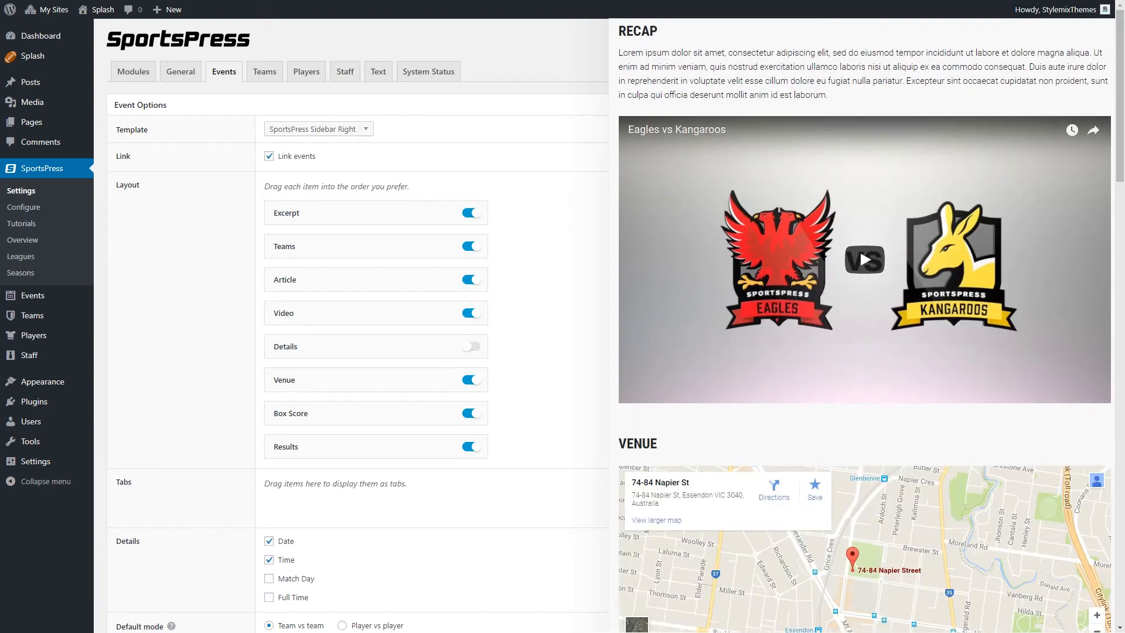
Step: Scroll through the Events options to review layout sections, Details, Date and Time
{"action": "scroll", "scroll_direction": "down", "scroll_amount": 3}
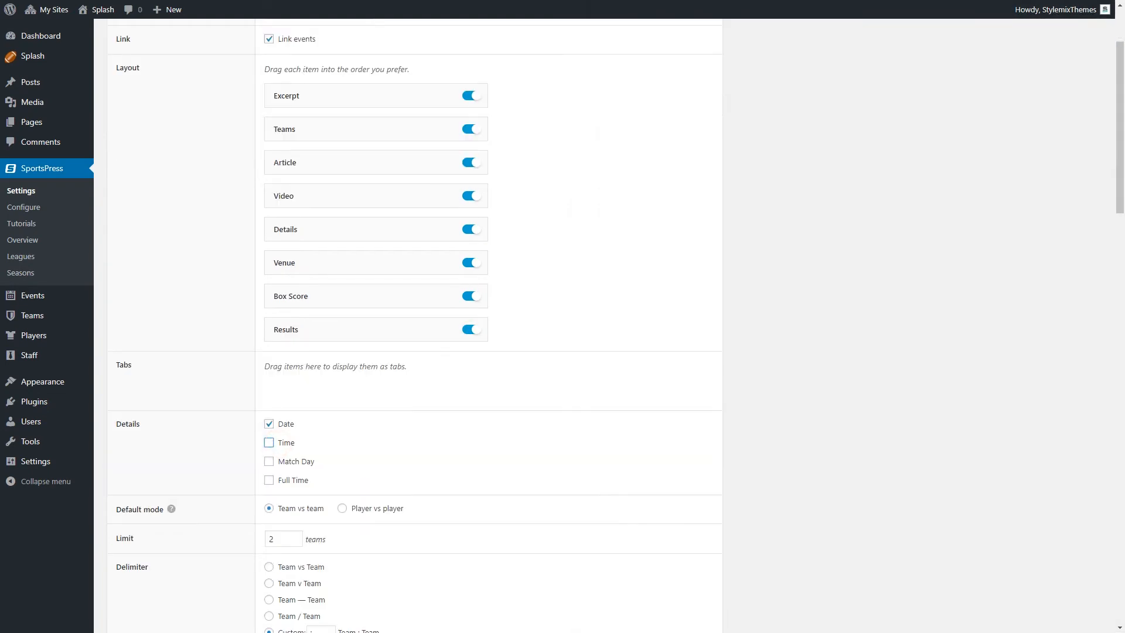
{"action": "scroll", "scroll_direction": "down", "scroll_amount": 3}
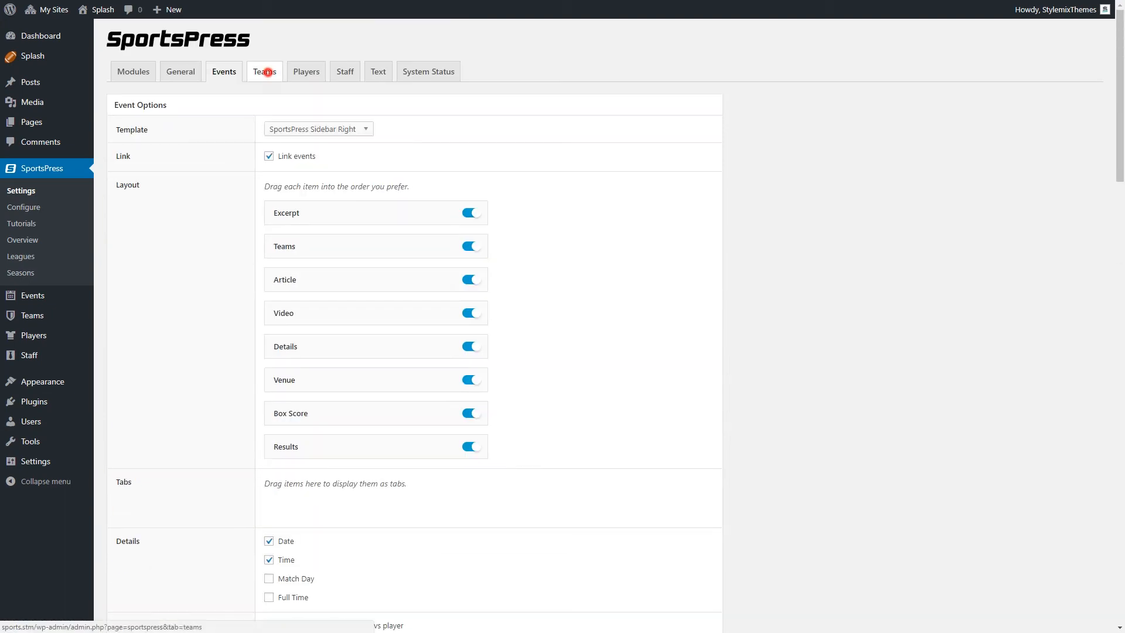
Step: Scroll through the Team Options and League Tables settings on the Teams tab
{"action": "scroll", "scroll_direction": "down", "scroll_amount": 3}
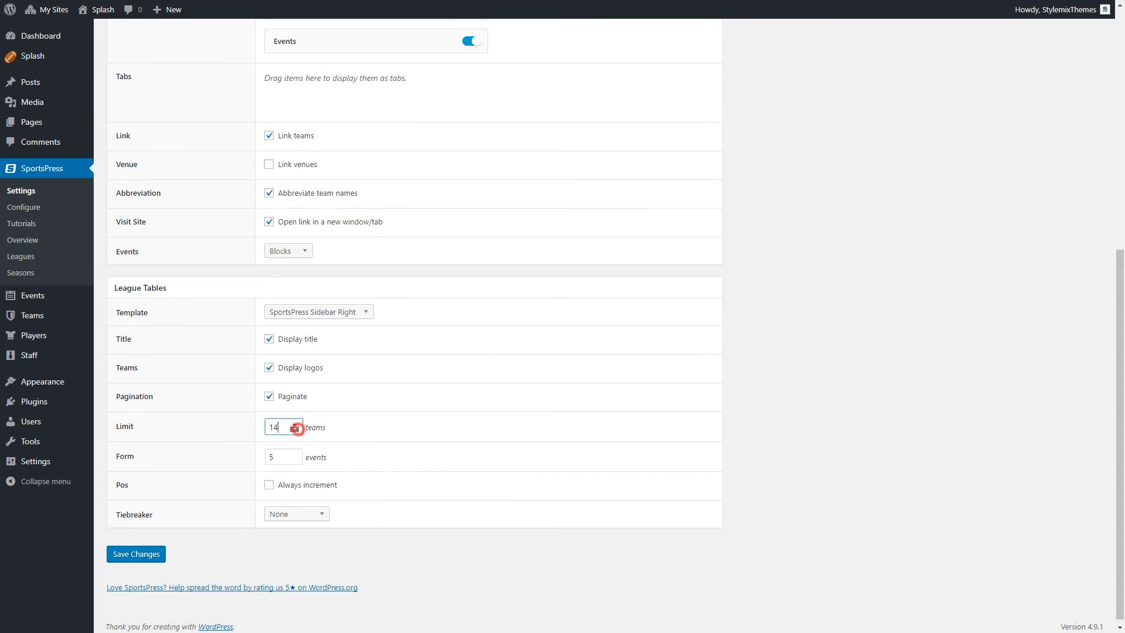
{"action": "scroll", "scroll_direction": "up", "scroll_amount": 3}
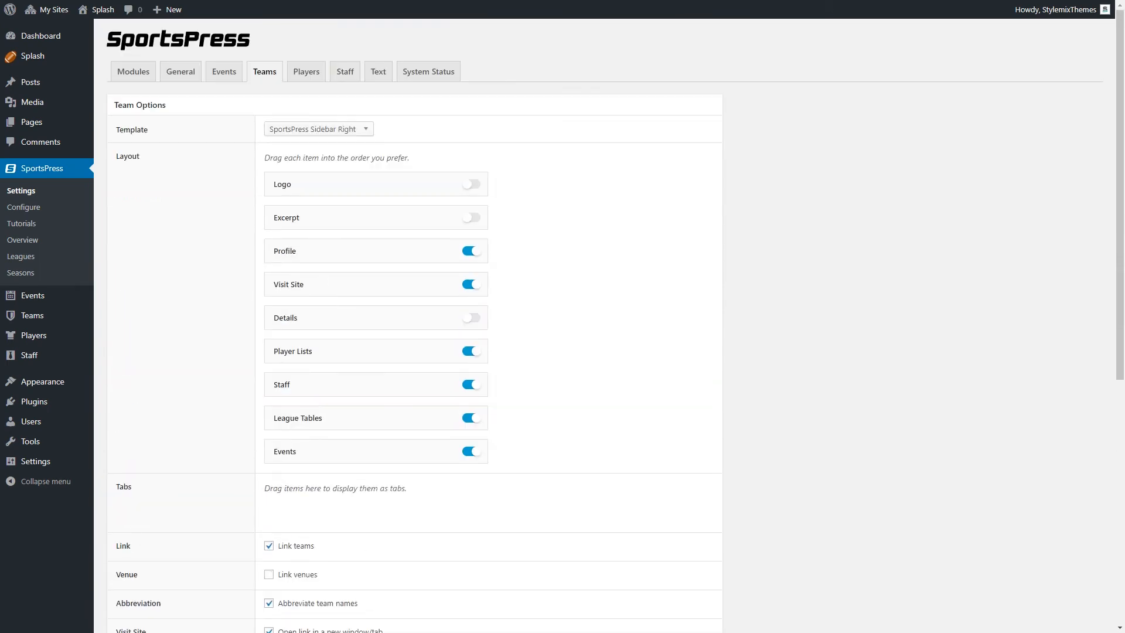
{"action": "mouse_move", "coordinate": [304, 71]}
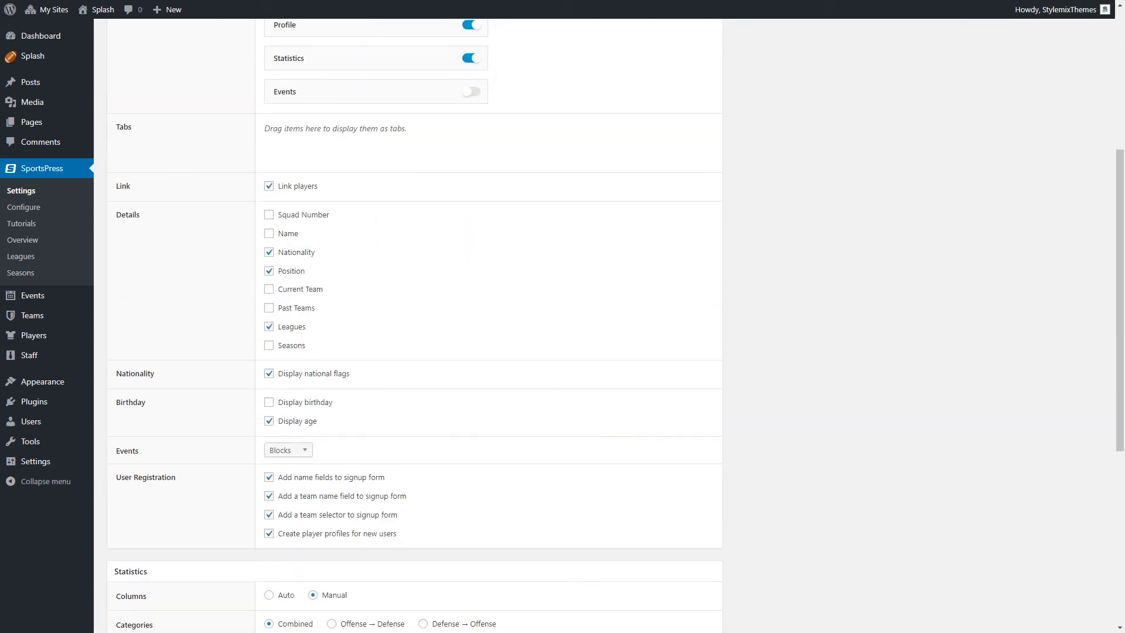
Step: Review the Players tab options down to the Player Lists section
{"action": "left_click", "coordinate": [269, 233]}
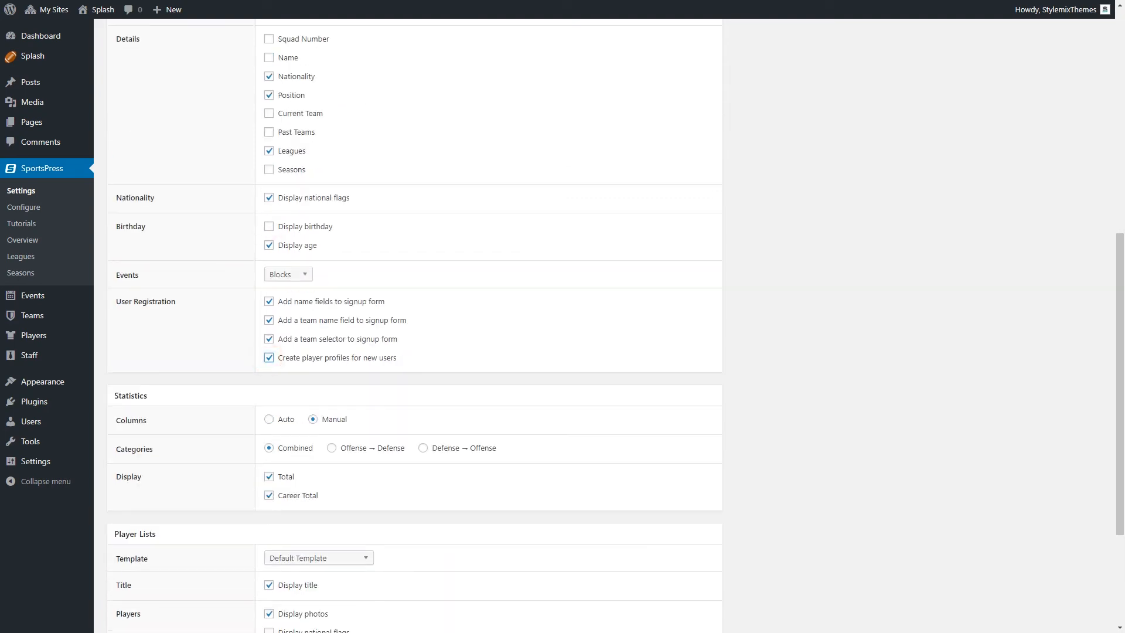
{"action": "scroll", "scroll_direction": "down", "scroll_amount": 3}
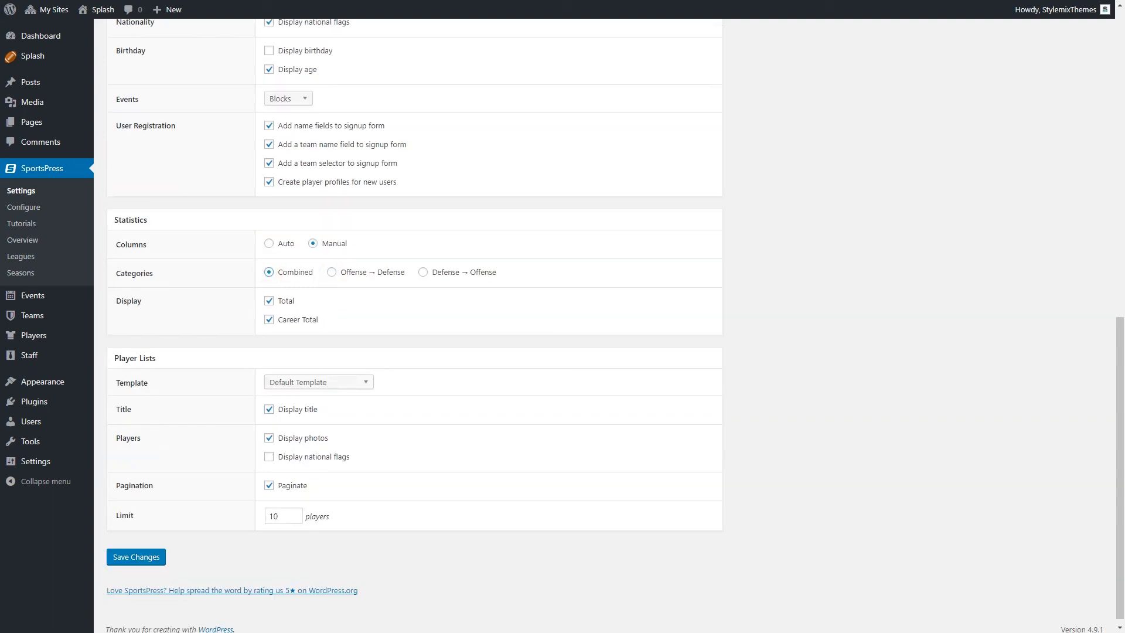
{"action": "left_click", "coordinate": [269, 457]}
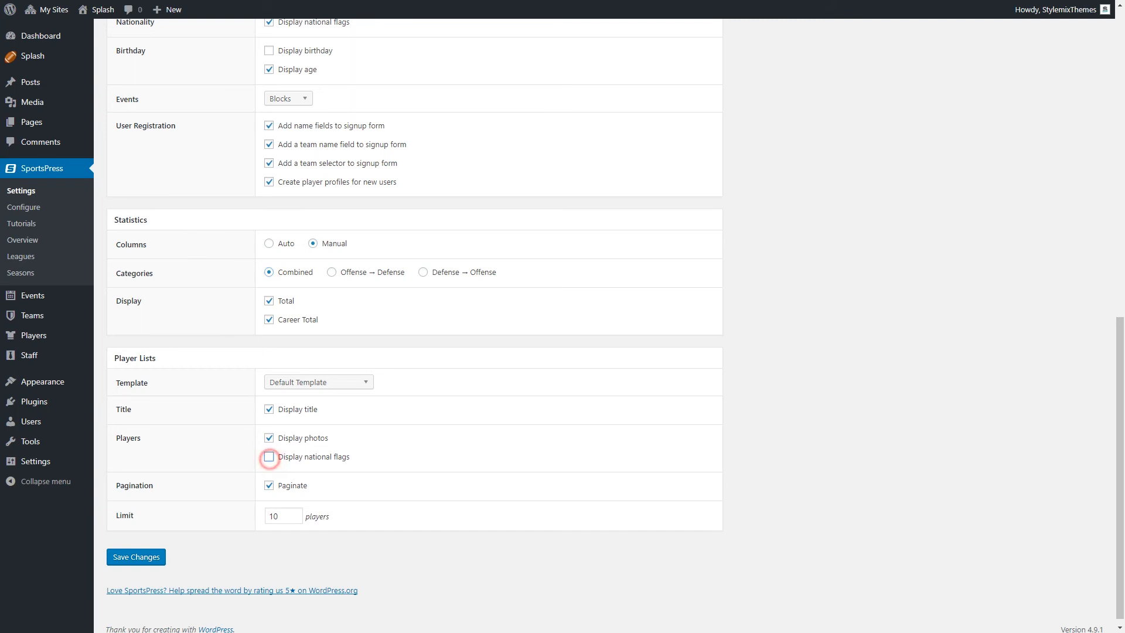
Step: Review the Staff options, then bring up the Text label settings
{"action": "left_click", "coordinate": [345, 24]}
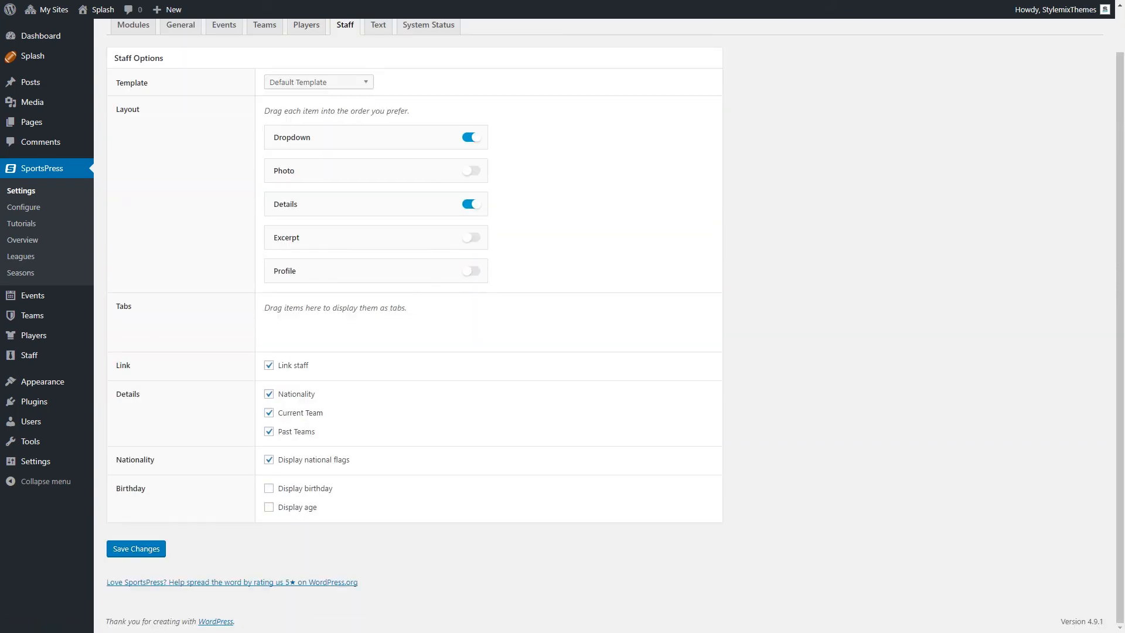
{"action": "left_click", "coordinate": [269, 459]}
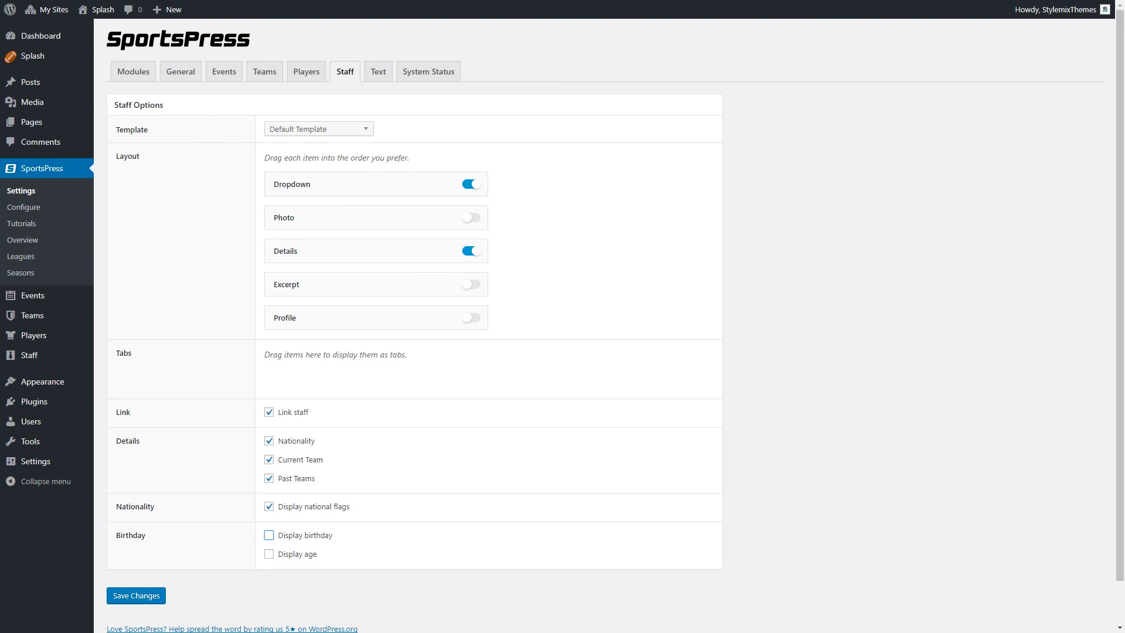
{"action": "left_click", "coordinate": [378, 70]}
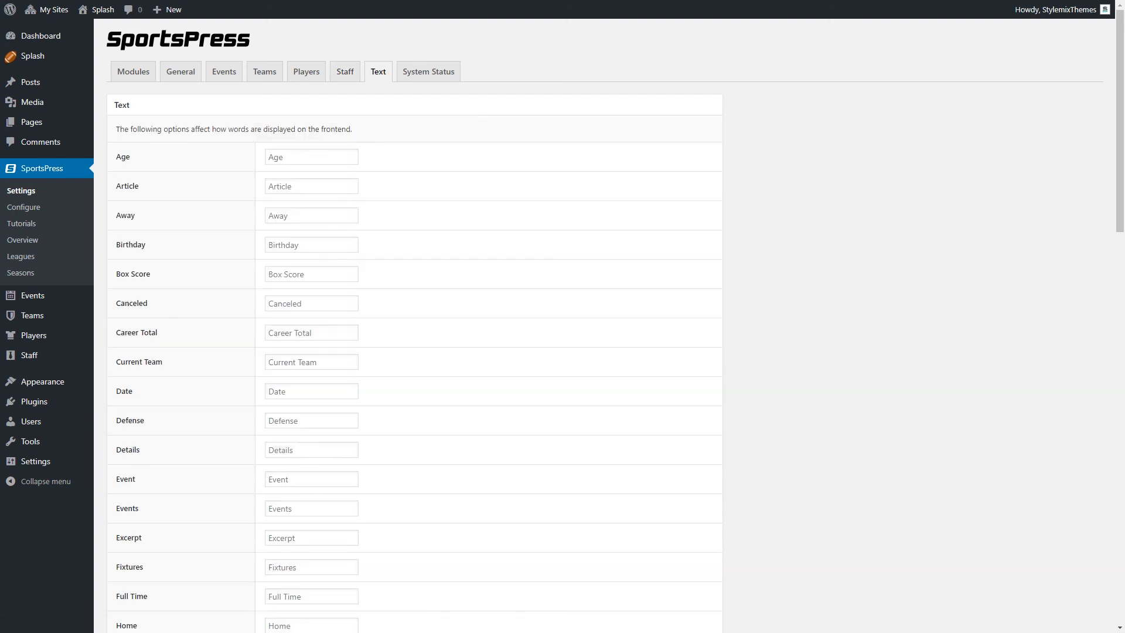
Step: Enter 'Box' as the replacement wording for the Age label
{"action": "type", "text": "Box"}
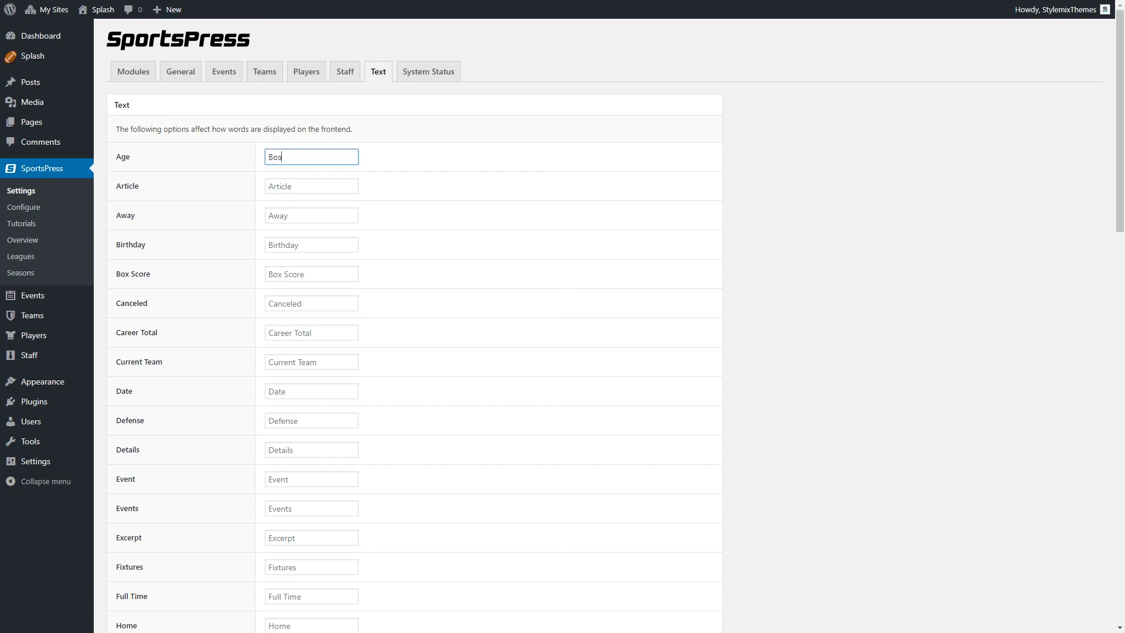